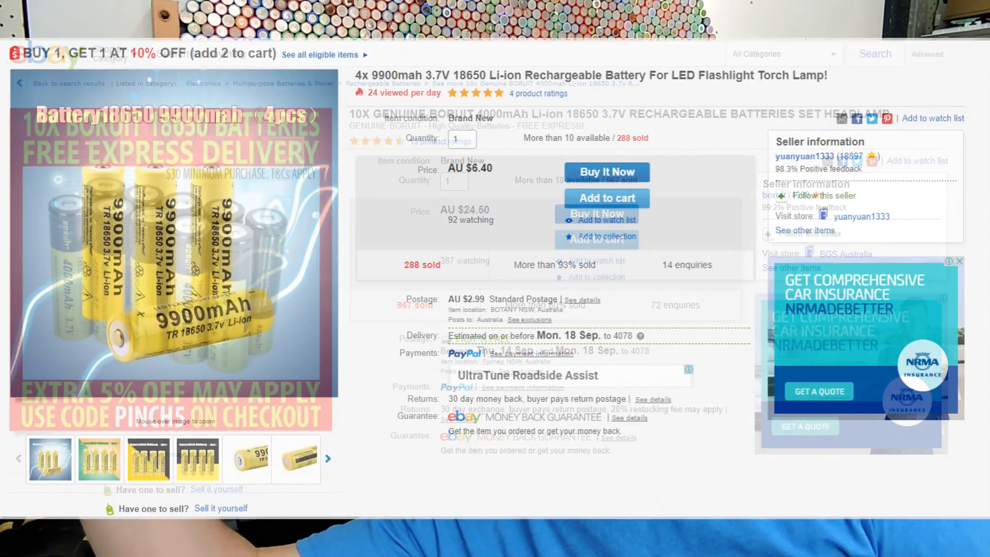
Leave the 18650 listing footage for the Windows moon-wallpaper desktop
left_click(590, 545)
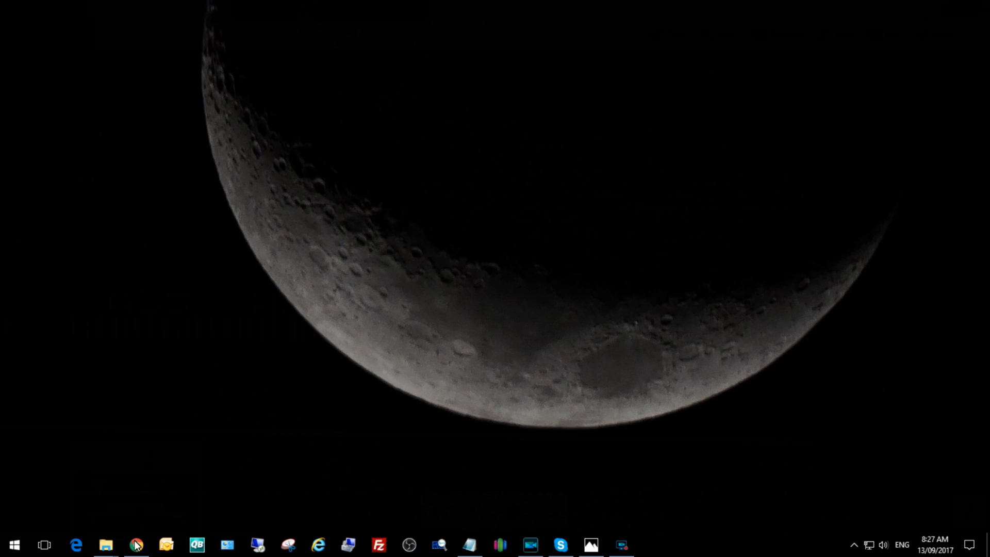
Open the forum's Cell Database page in Chrome and search it for 'HJ21123EH'
left_click(136, 545)
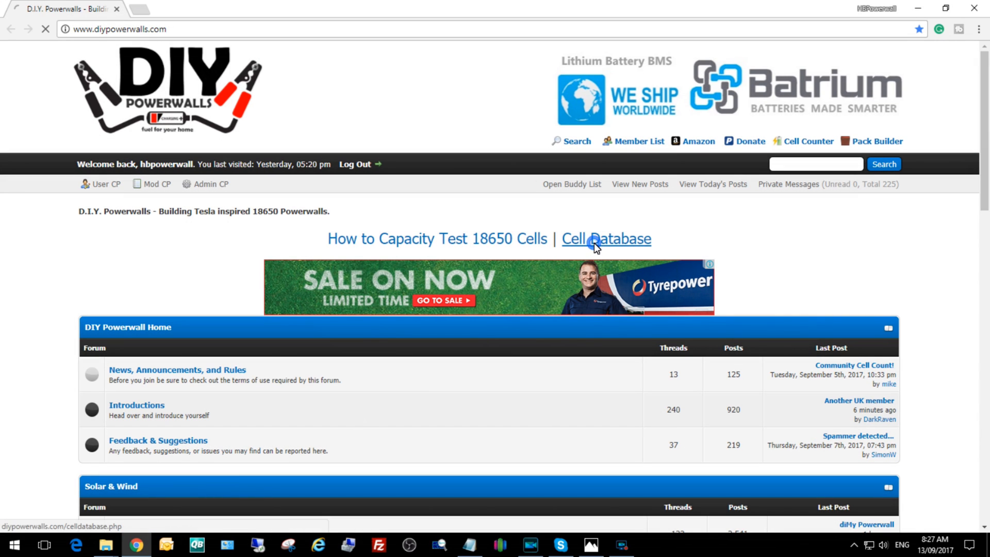
left_click(605, 239)
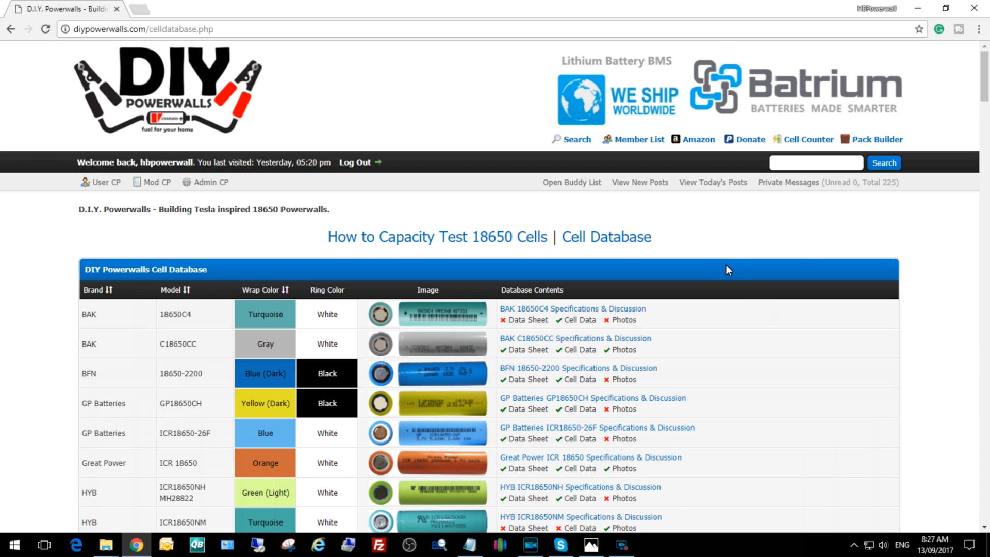
key("ctrl+f")
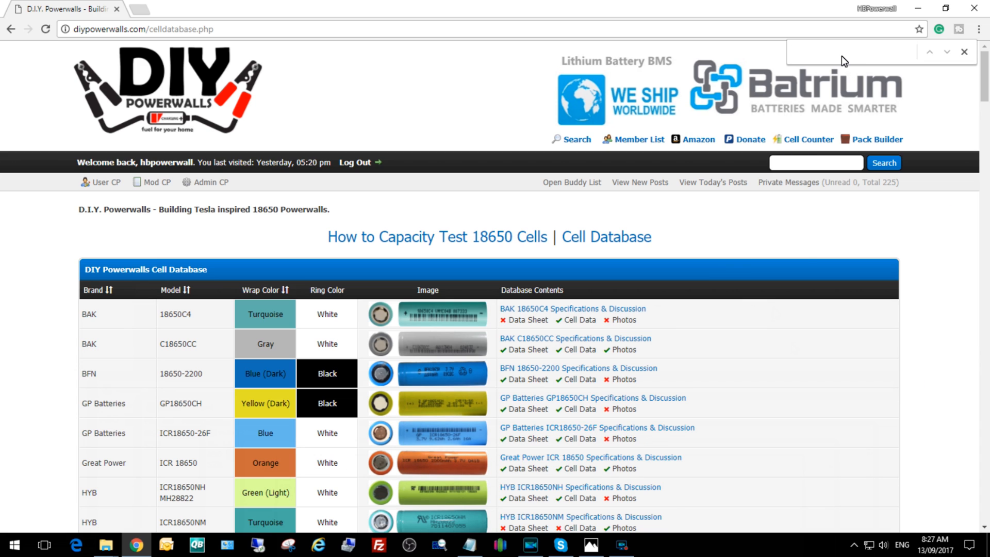
type("HJ21123EH")
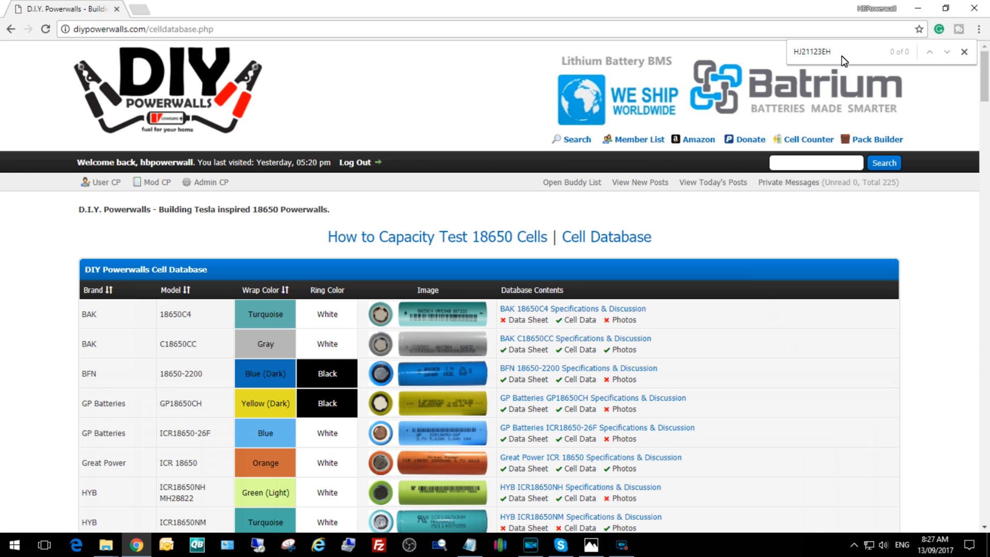
mouse_move(878, 138)
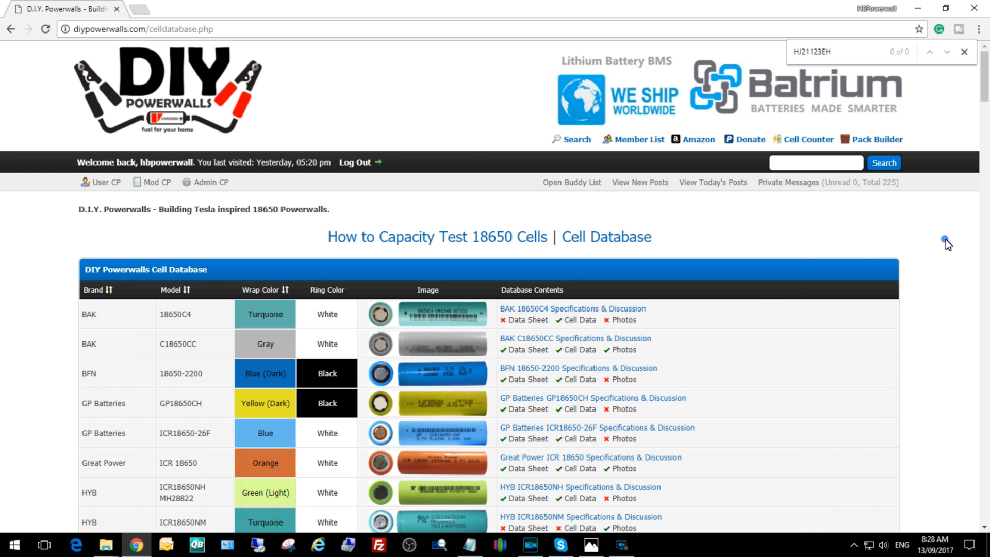
scroll("down", 3)
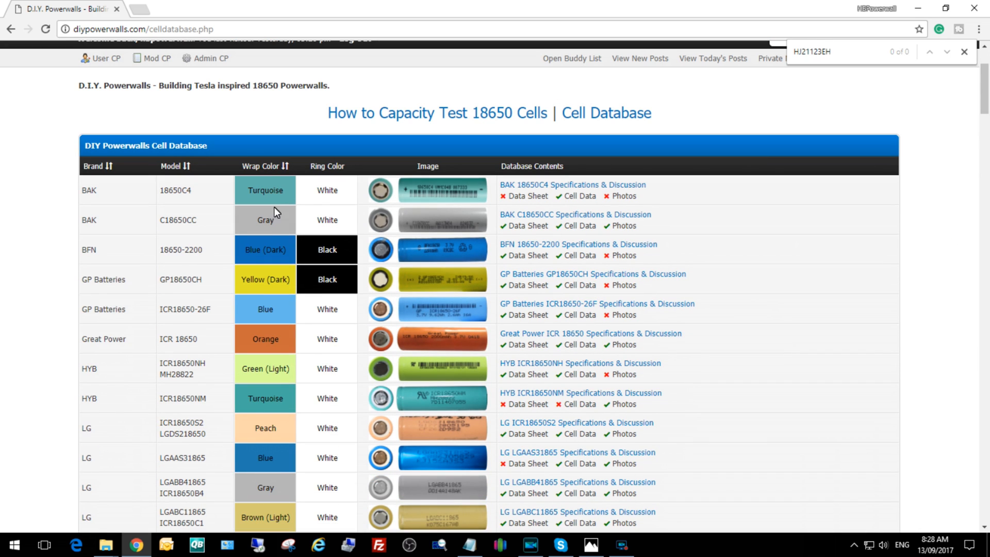
mouse_move(285, 176)
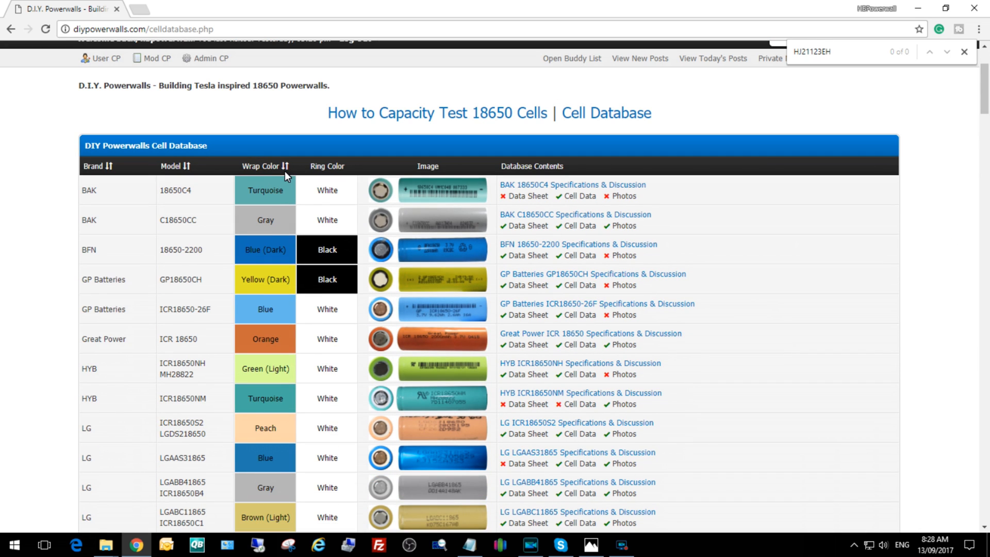
left_click(261, 165)
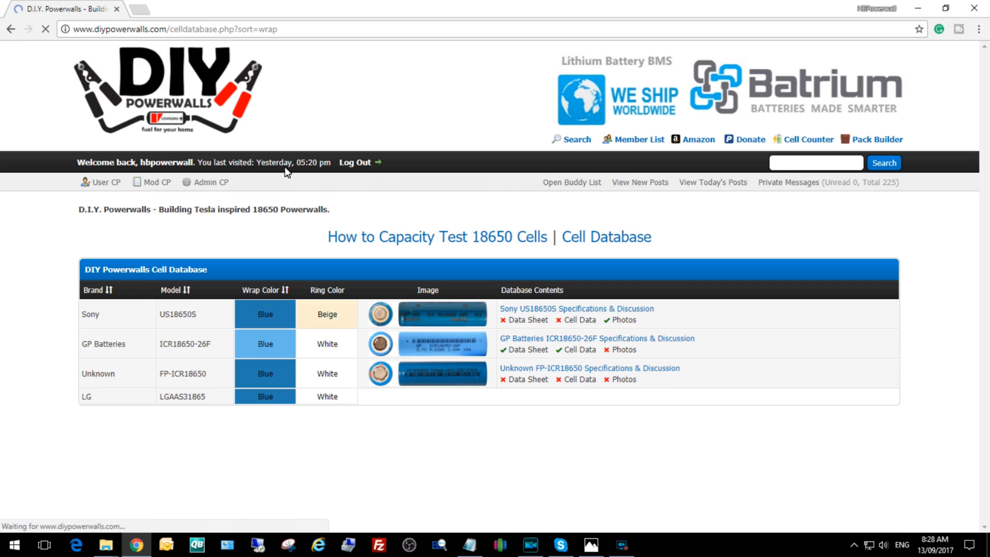
scroll("down", 3)
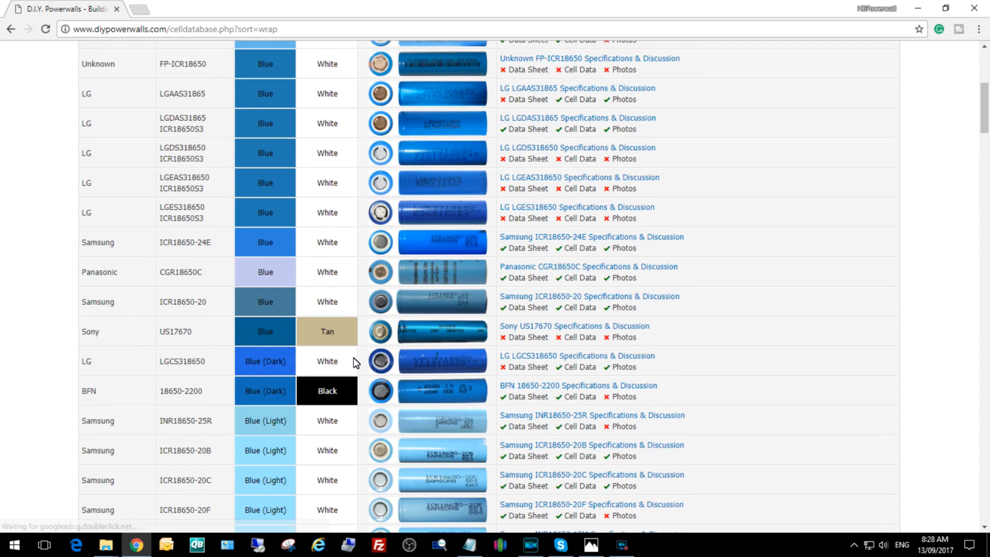
scroll("up", 3)
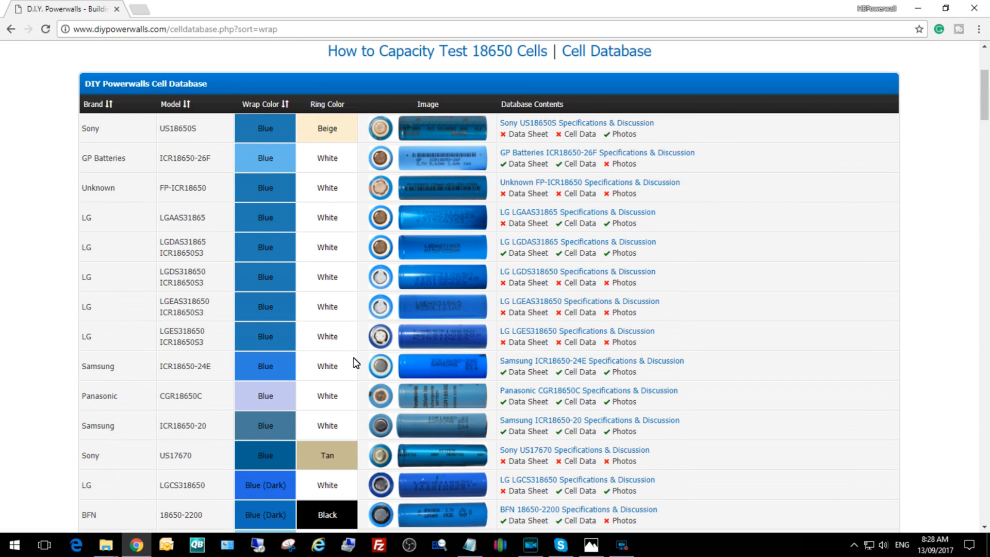
mouse_move(448, 166)
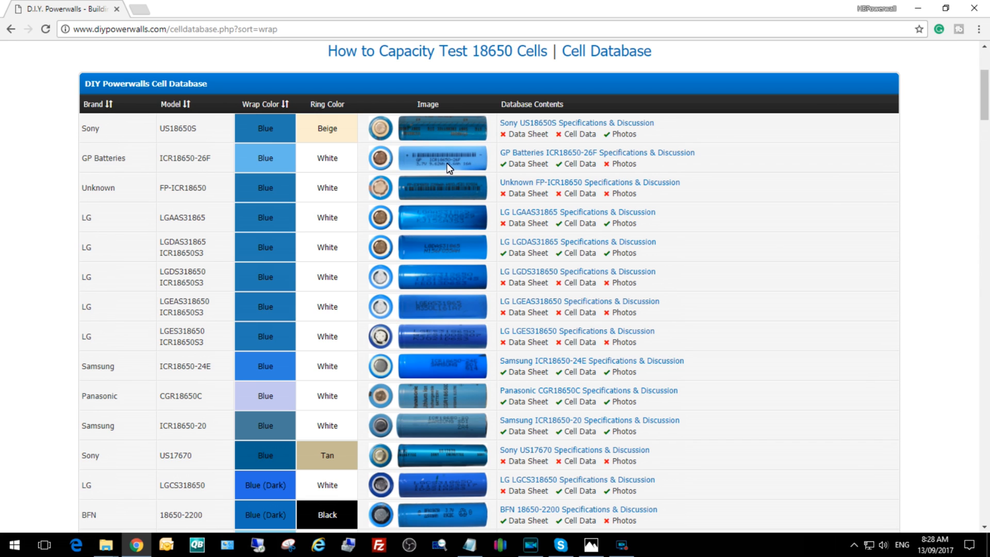
mouse_move(565, 171)
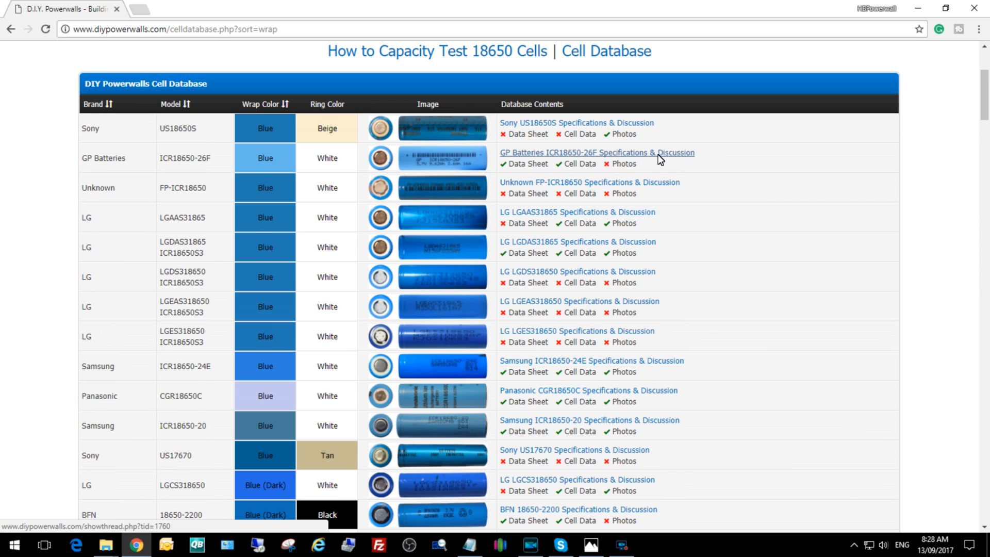
mouse_move(460, 179)
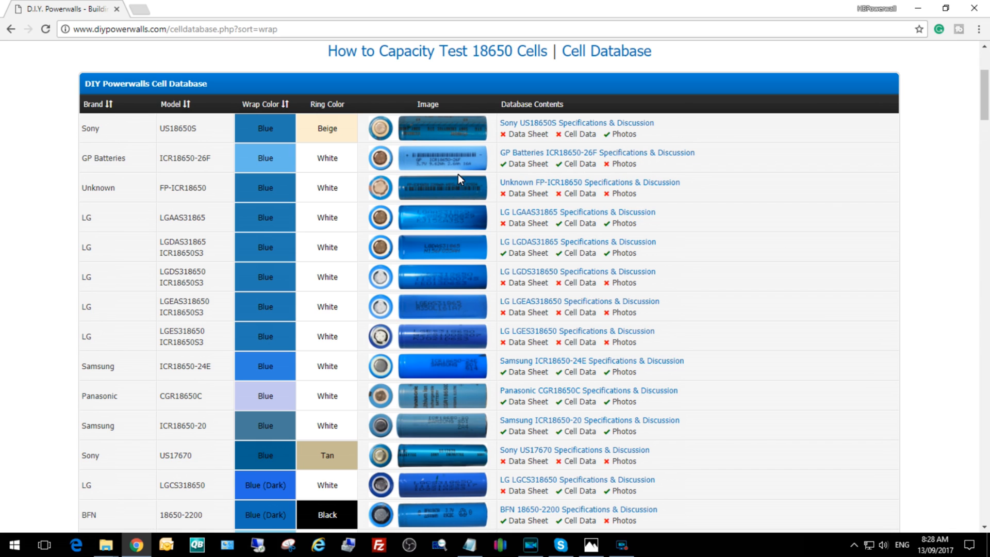
mouse_move(456, 200)
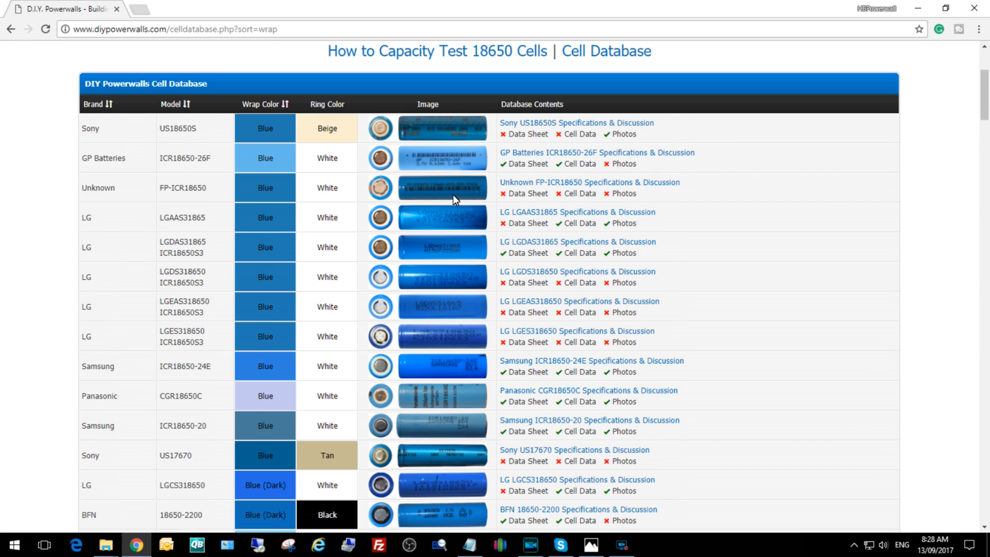
mouse_move(469, 291)
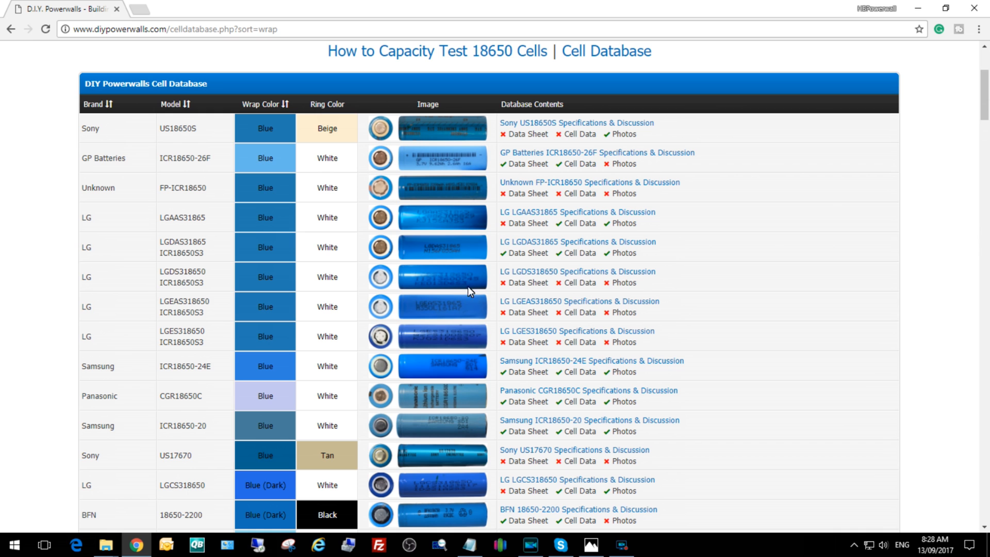
mouse_move(473, 423)
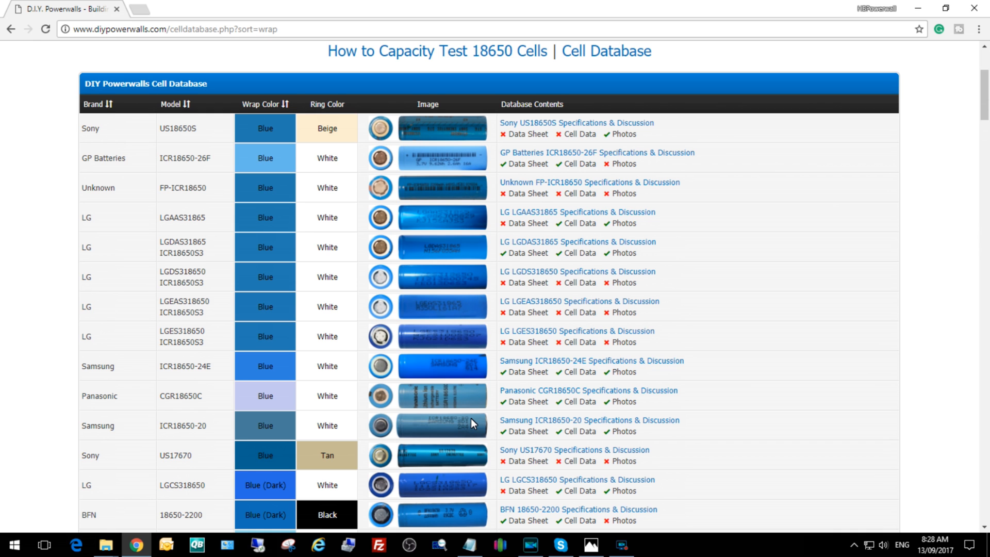
scroll("down", 3)
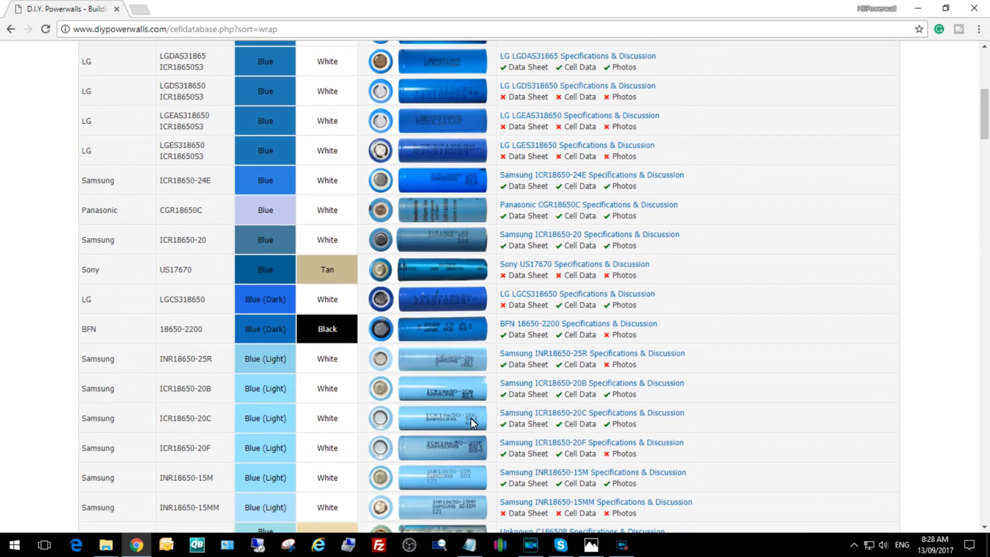
scroll("up", 3)
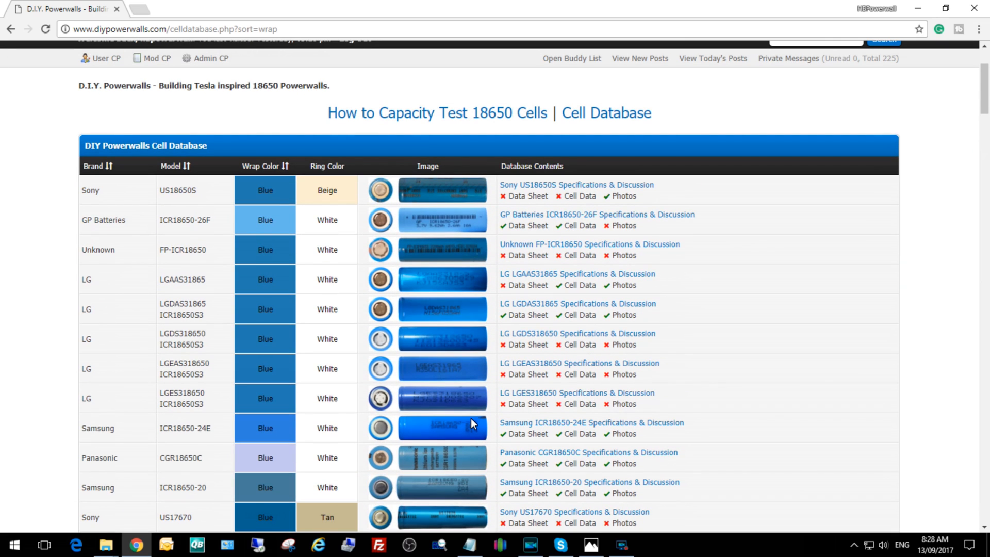
mouse_move(538, 240)
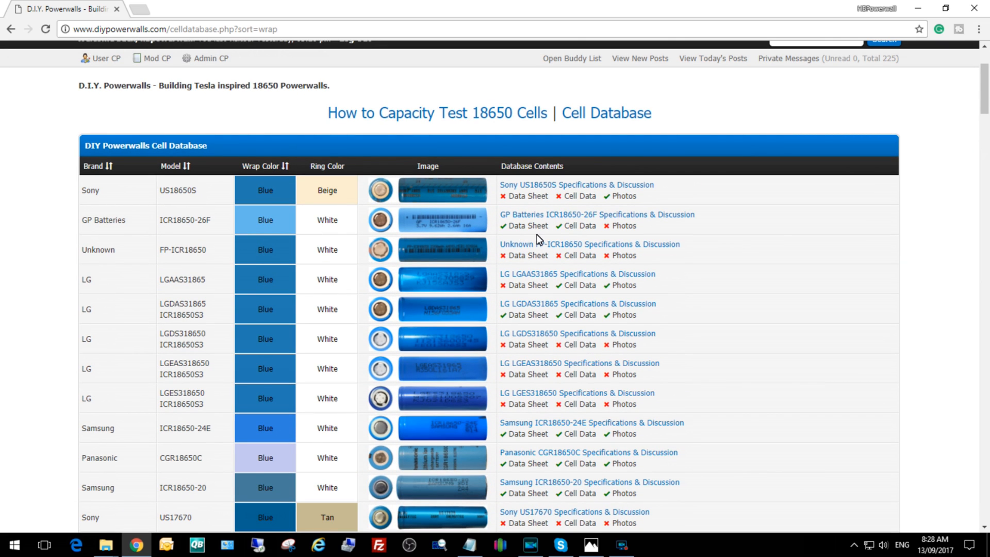
mouse_move(441, 222)
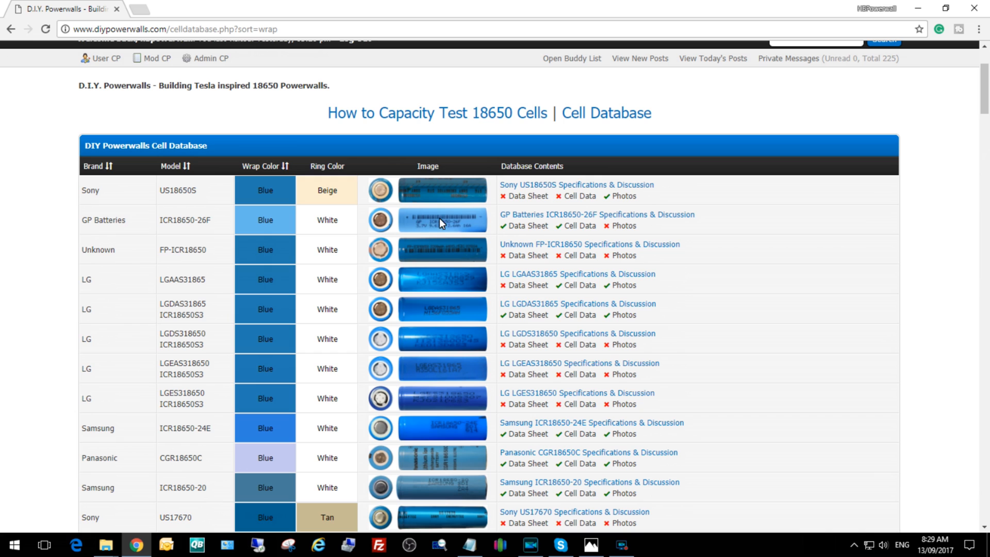
mouse_move(616, 239)
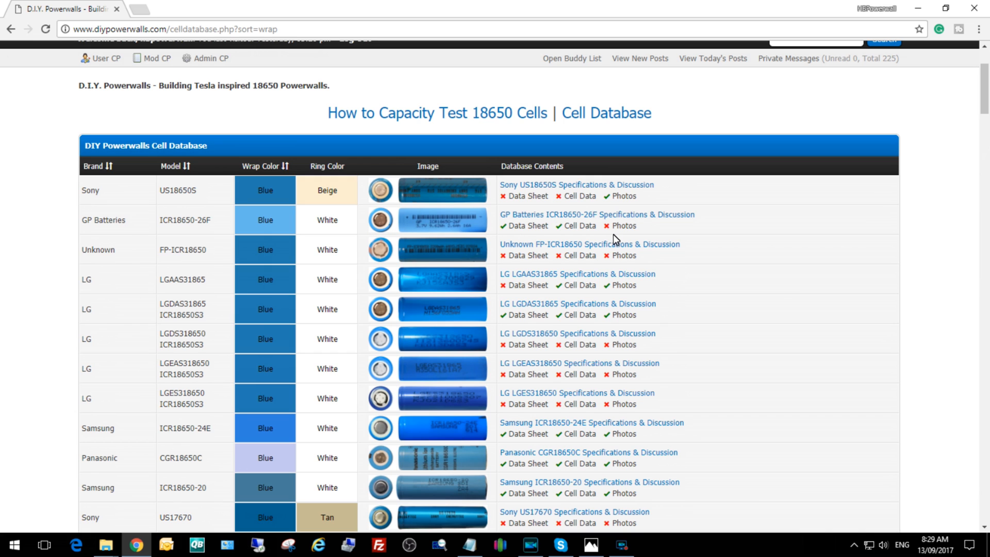
mouse_move(610, 233)
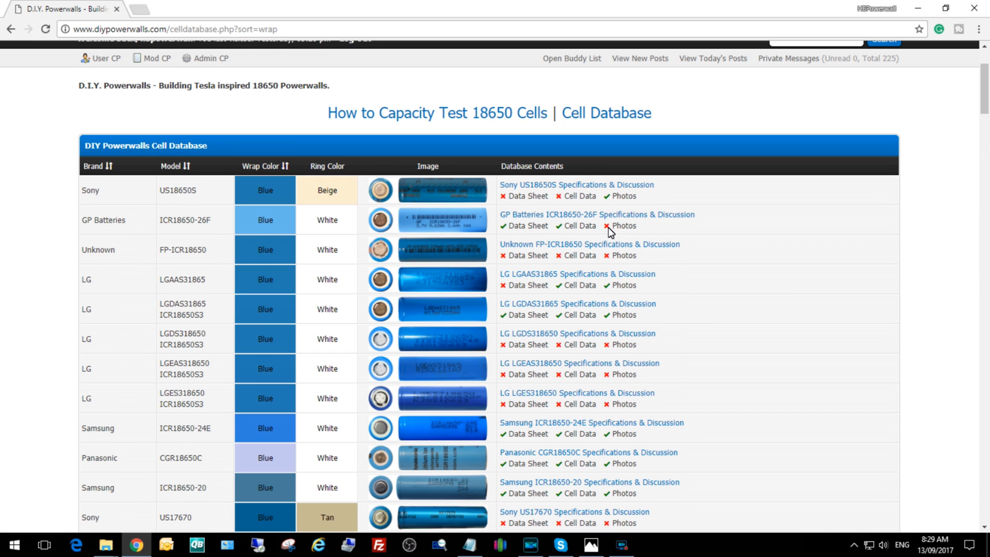
Open the GP Batteries ICR18650-26F thread and the Cell Database Submissions thread, then start a new tab
left_click(596, 214)
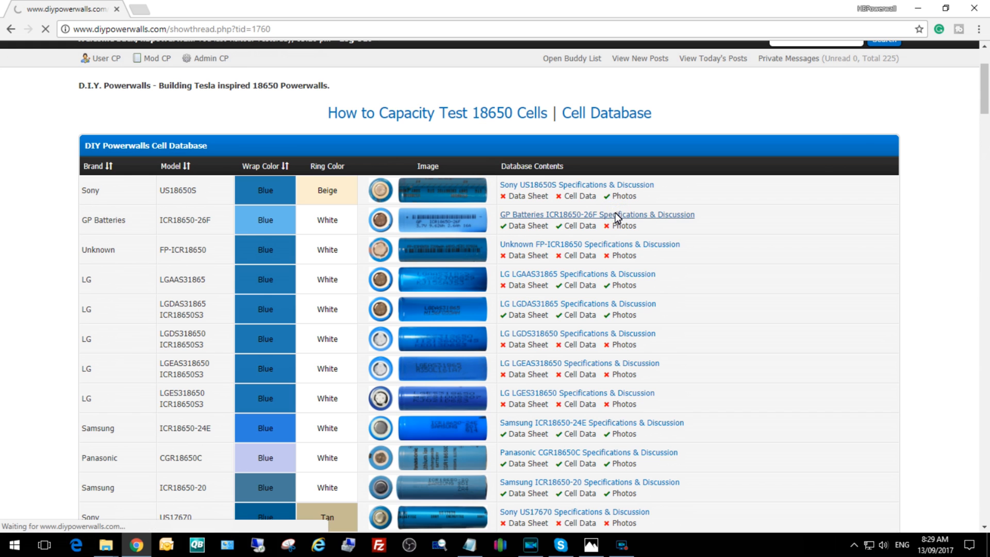
left_click(596, 215)
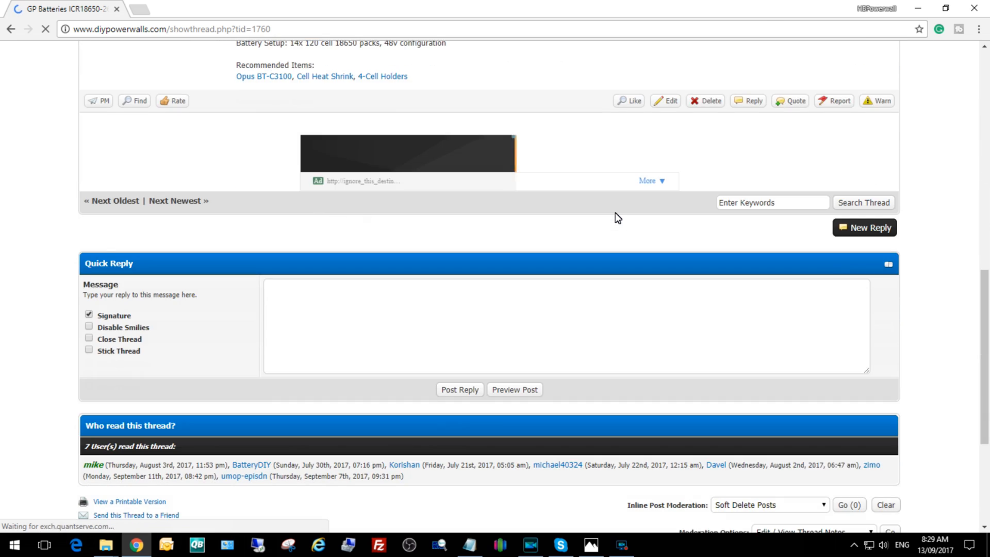
scroll("up", 3)
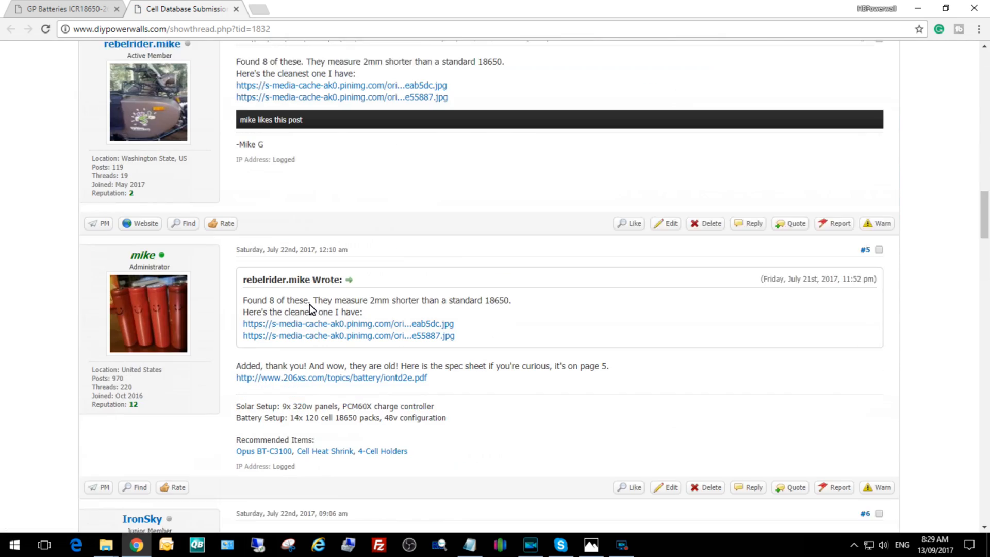
scroll("up", 3)
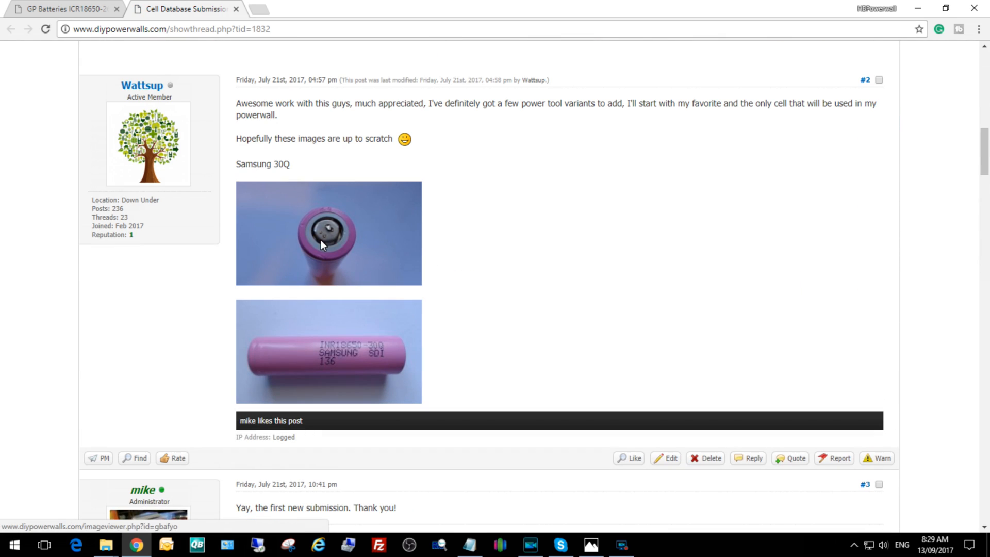
mouse_move(570, 369)
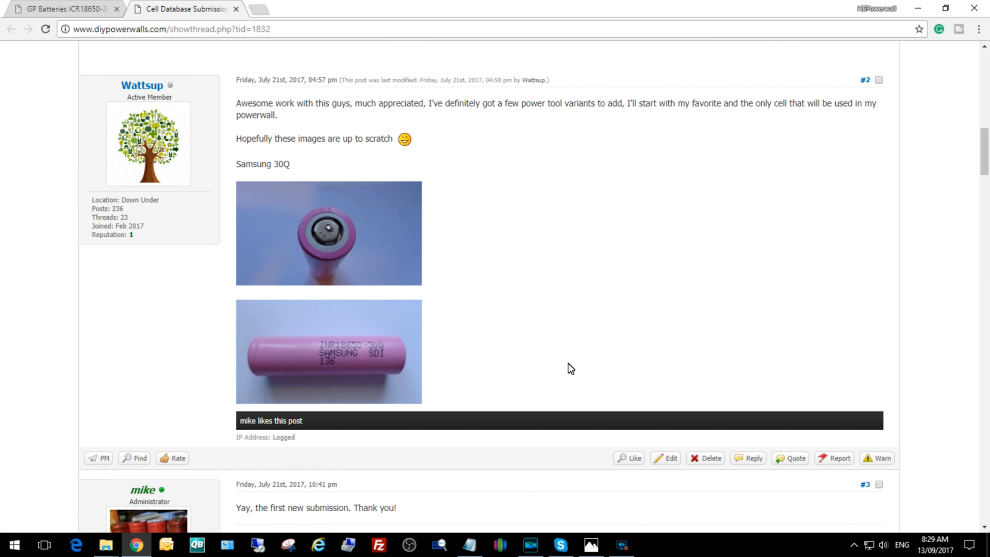
left_click(258, 9)
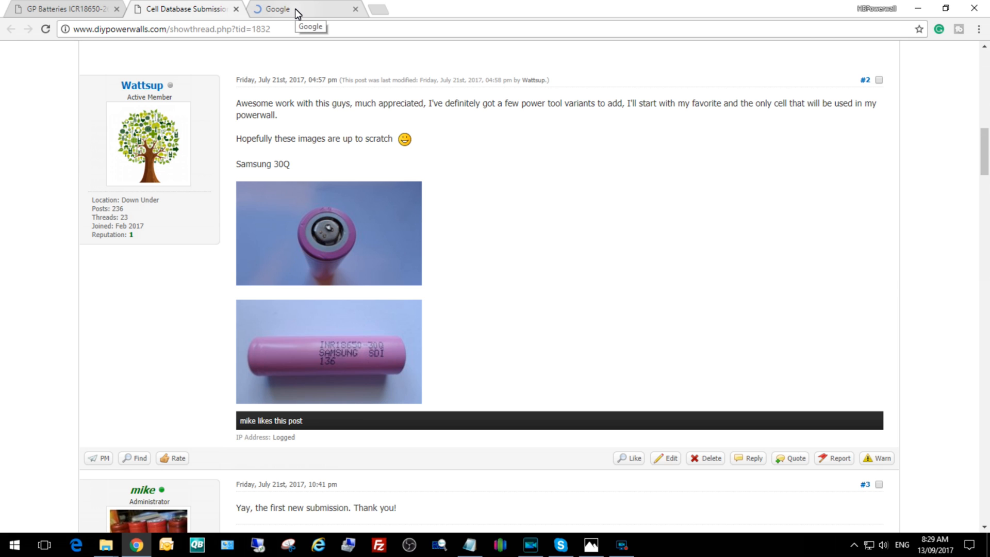
Google 'HJ21123EH', then 'ASO HJ21123EH 821149', then 'ASO 18650 Battery', and open the BudgetLightForum result
left_click(278, 9)
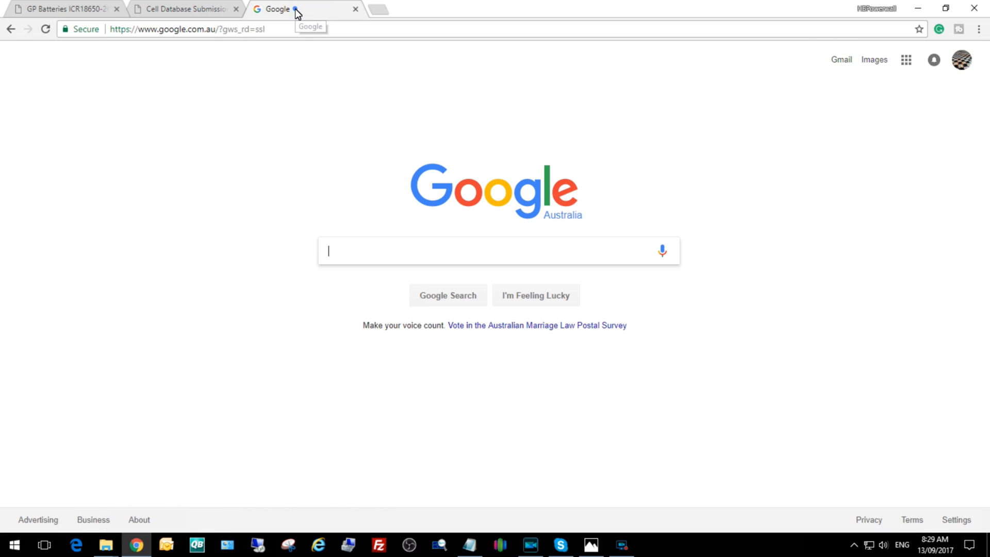
type("HJ21123EH")
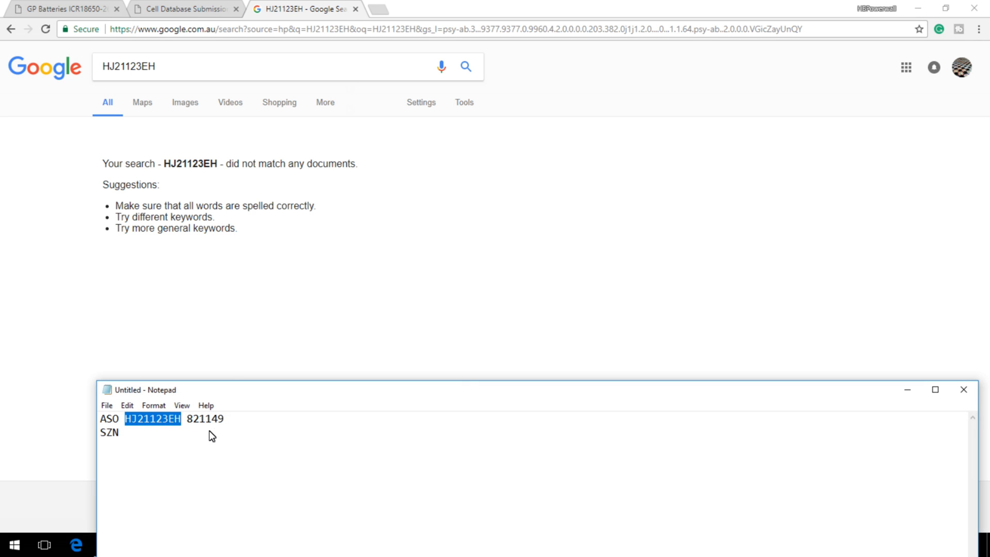
right_click(208, 420)
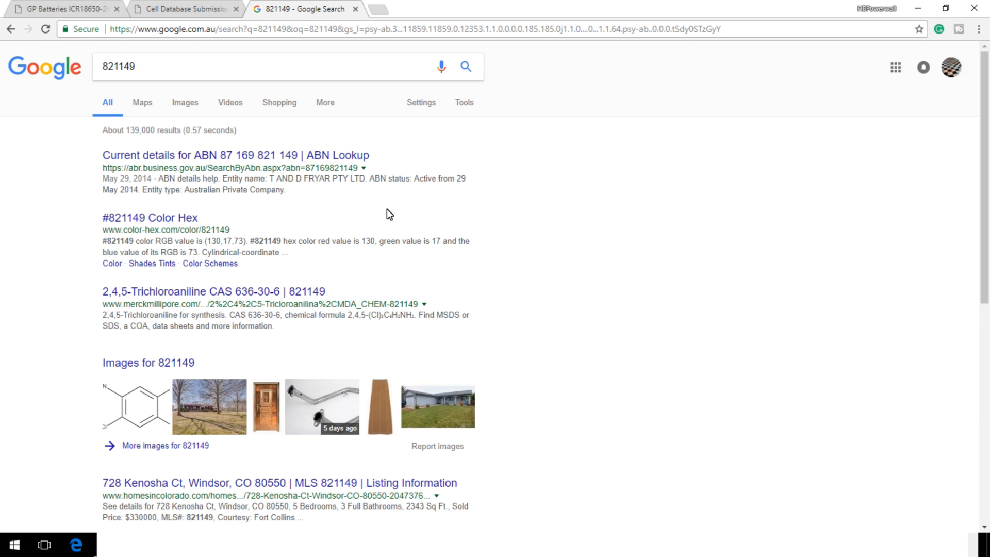
left_click(184, 102)
type("ASO HJ21123EH ")
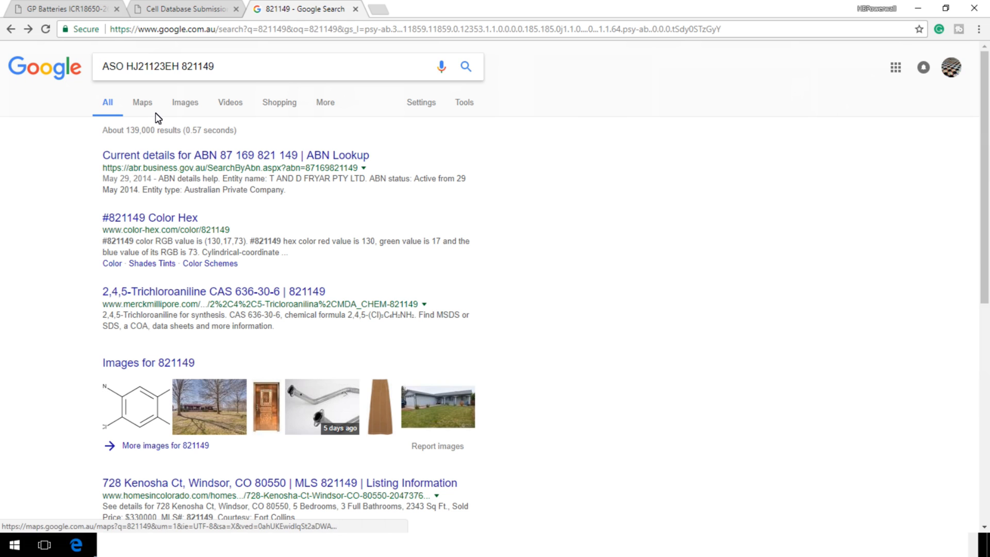
left_click(467, 66)
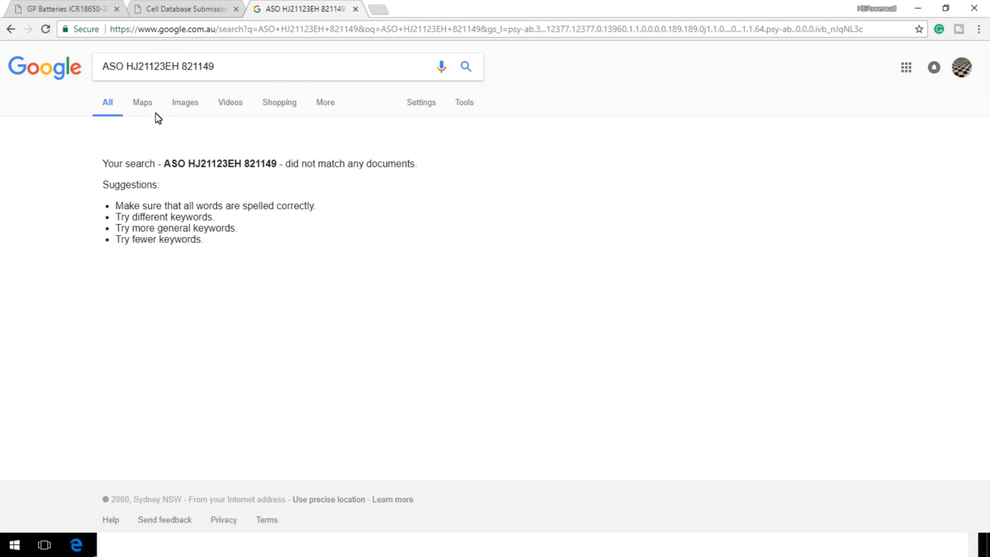
double_click(130, 66)
type("ASO 18650 Battery")
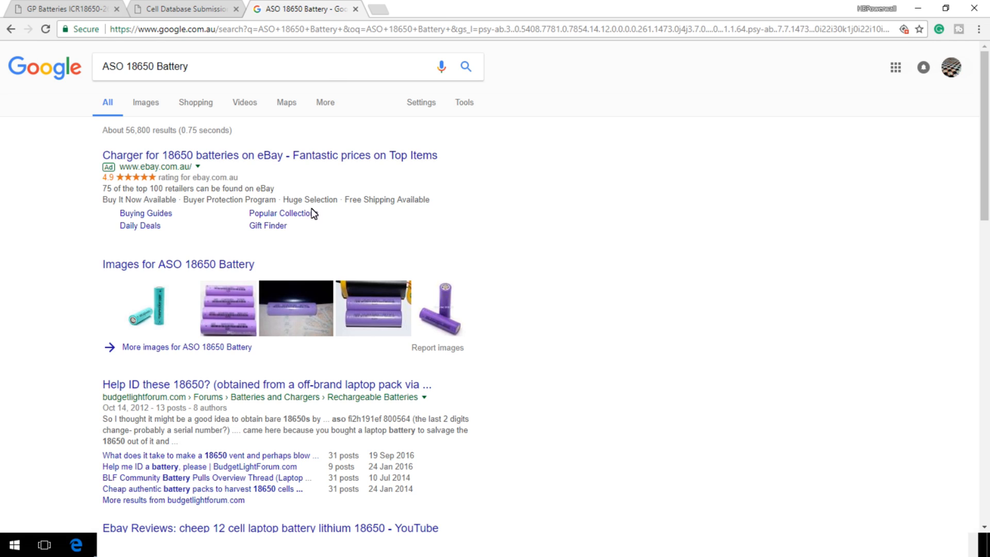
mouse_move(192, 372)
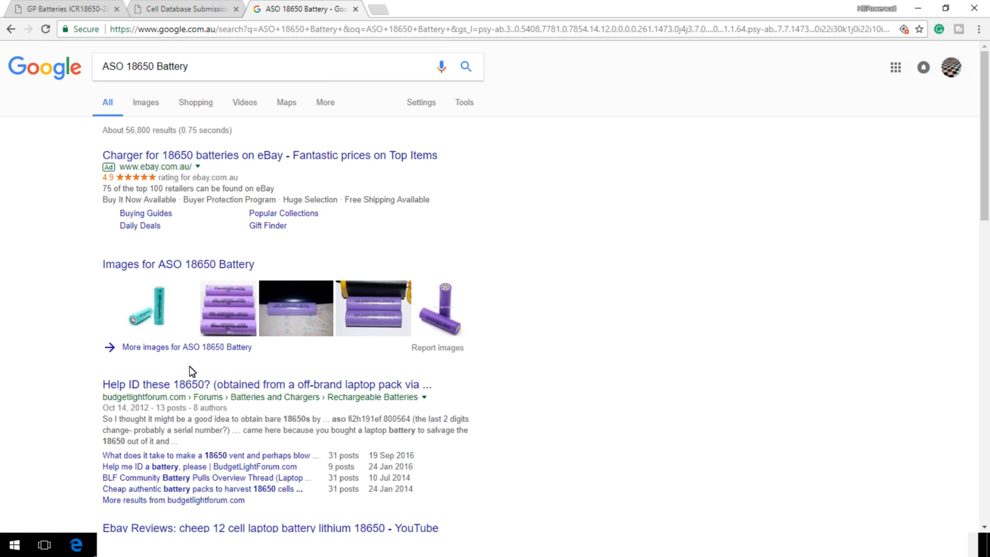
left_click(266, 384)
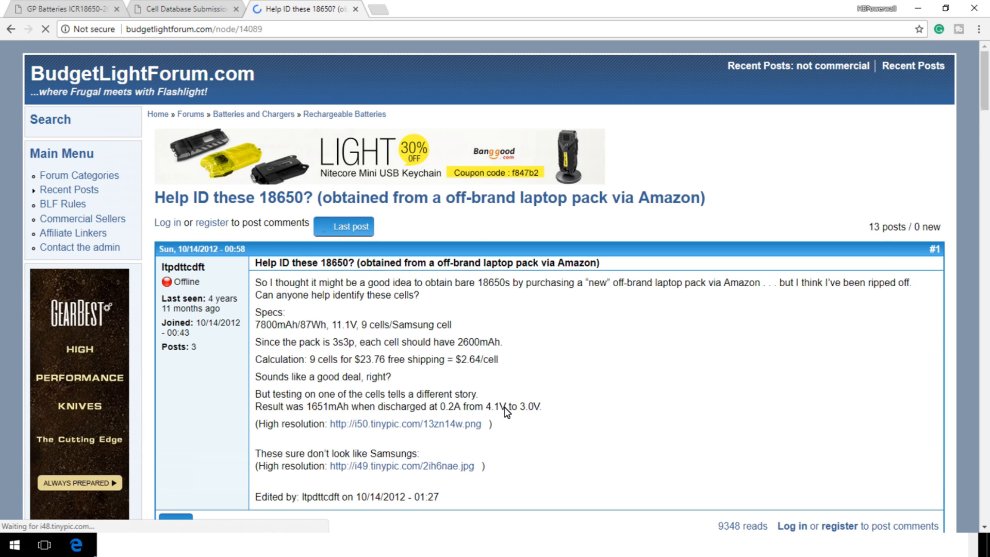
Scroll down to the teal ASO-labelled cell photo, then back to the opening post
scroll("down", 3)
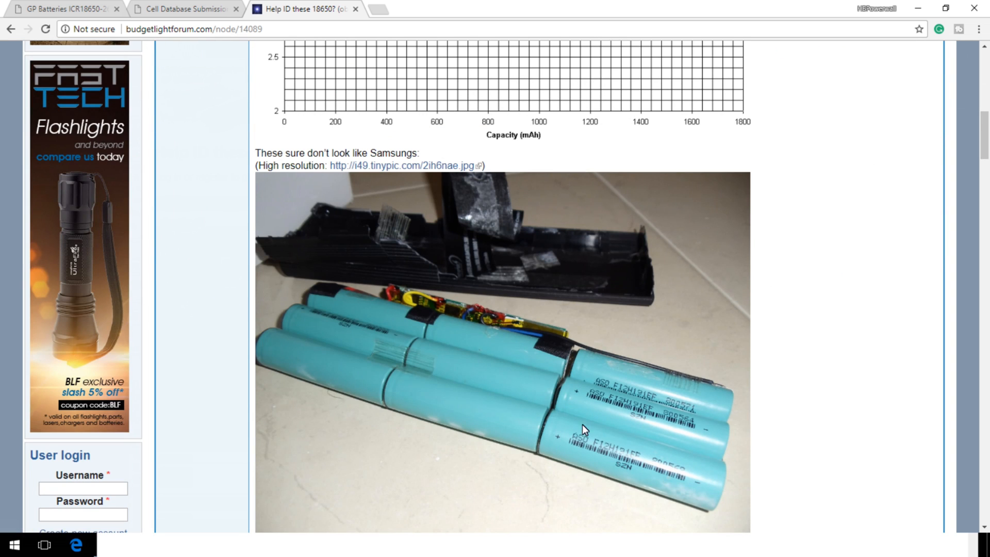
mouse_move(673, 459)
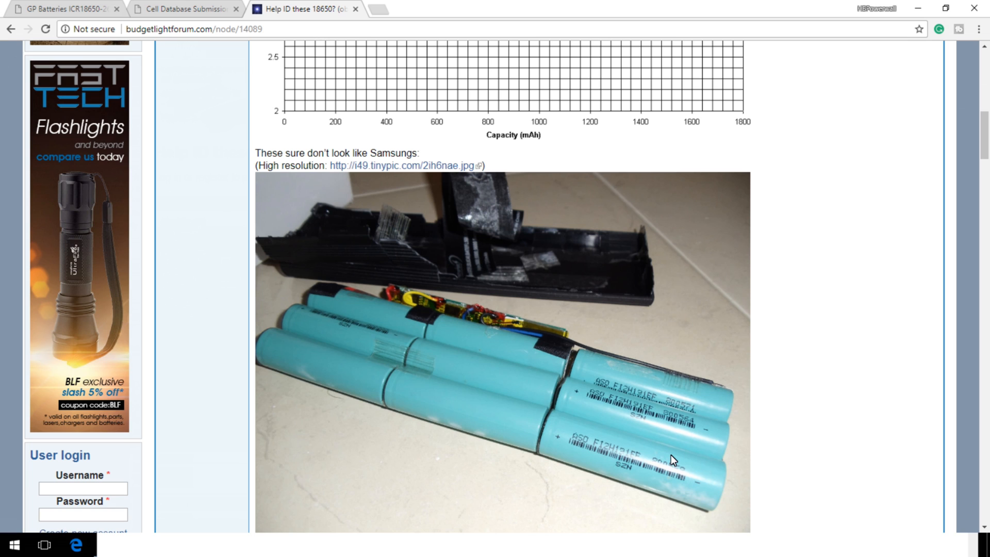
mouse_move(636, 466)
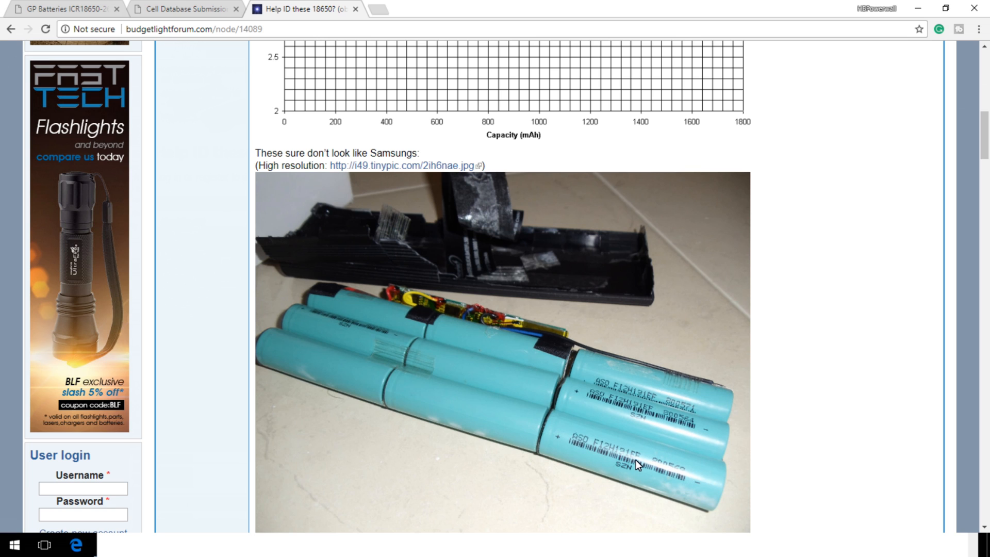
mouse_move(696, 468)
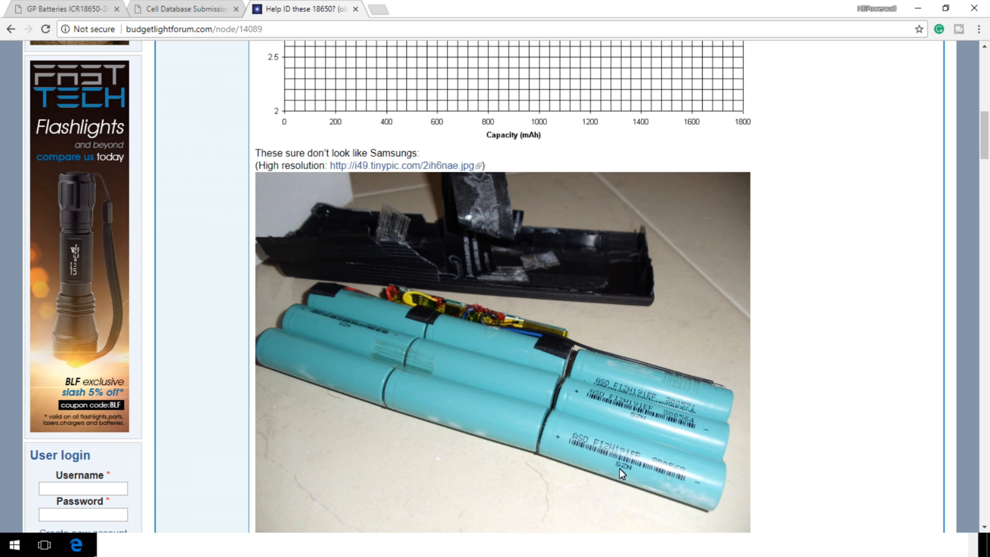
mouse_move(583, 447)
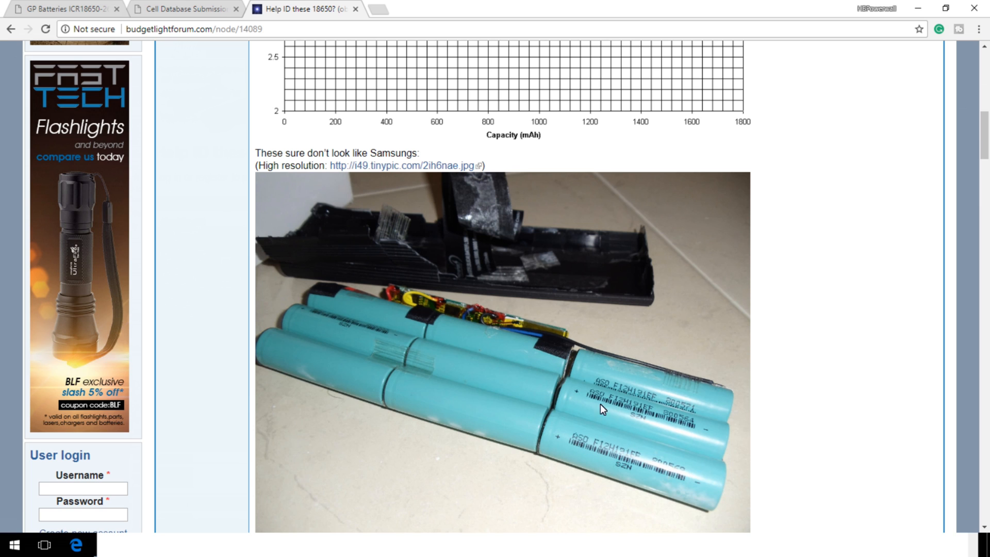
scroll("up", 3)
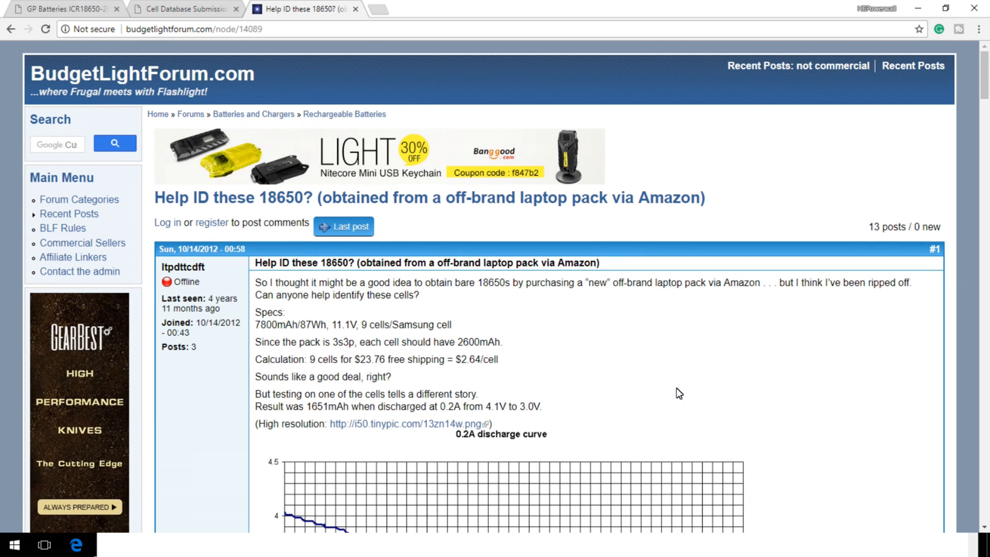
mouse_move(539, 309)
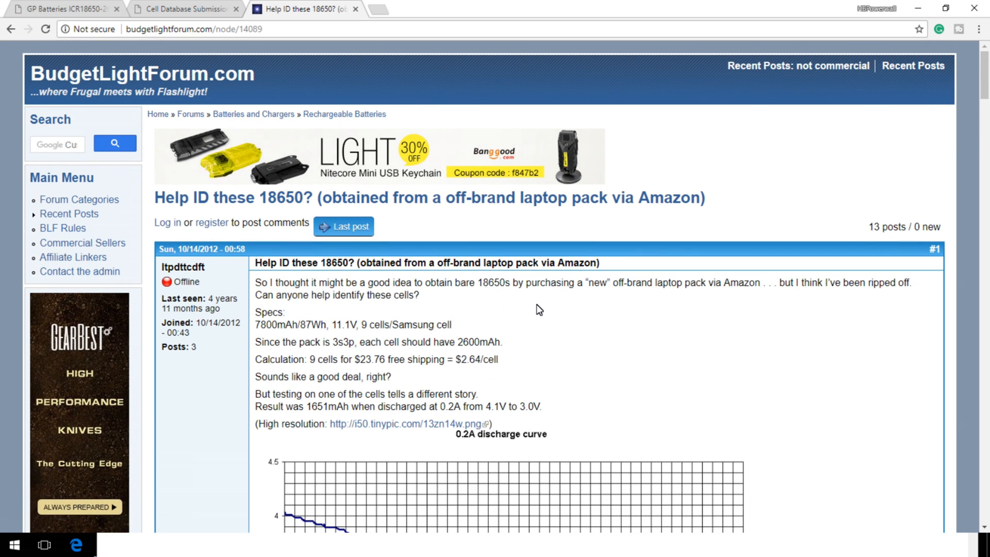
double_click(596, 282)
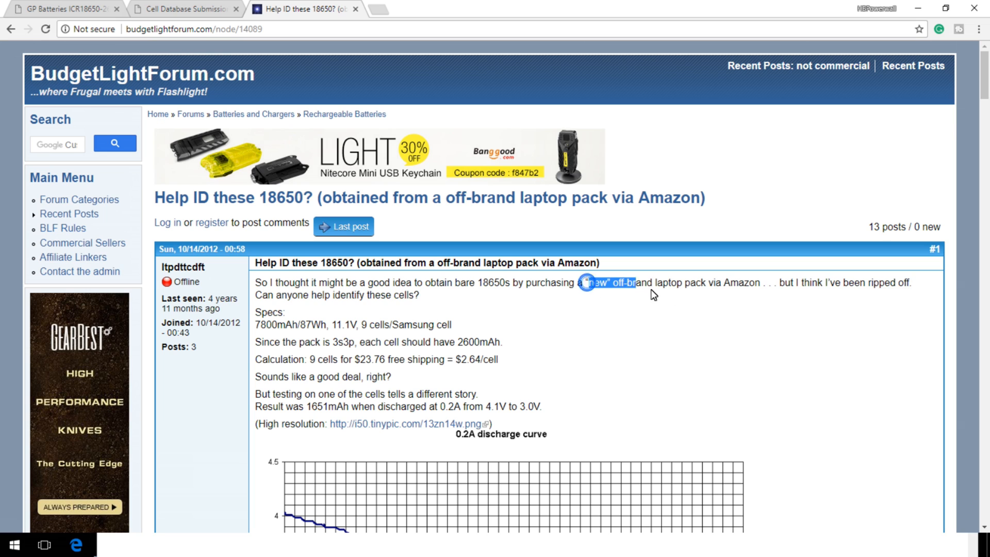